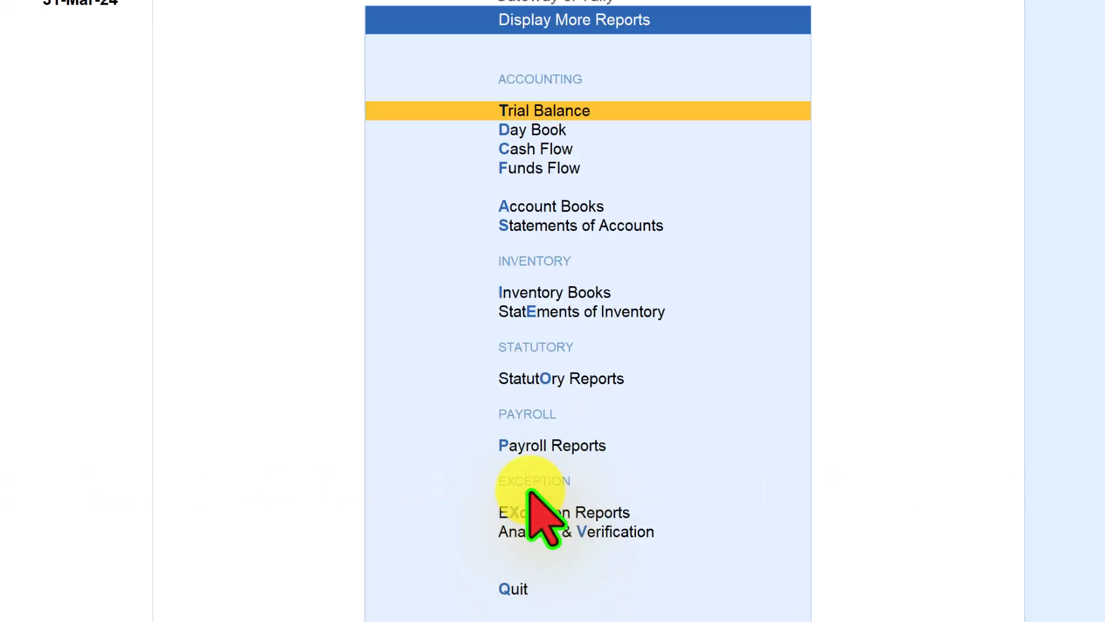
mouse_move(578, 35)
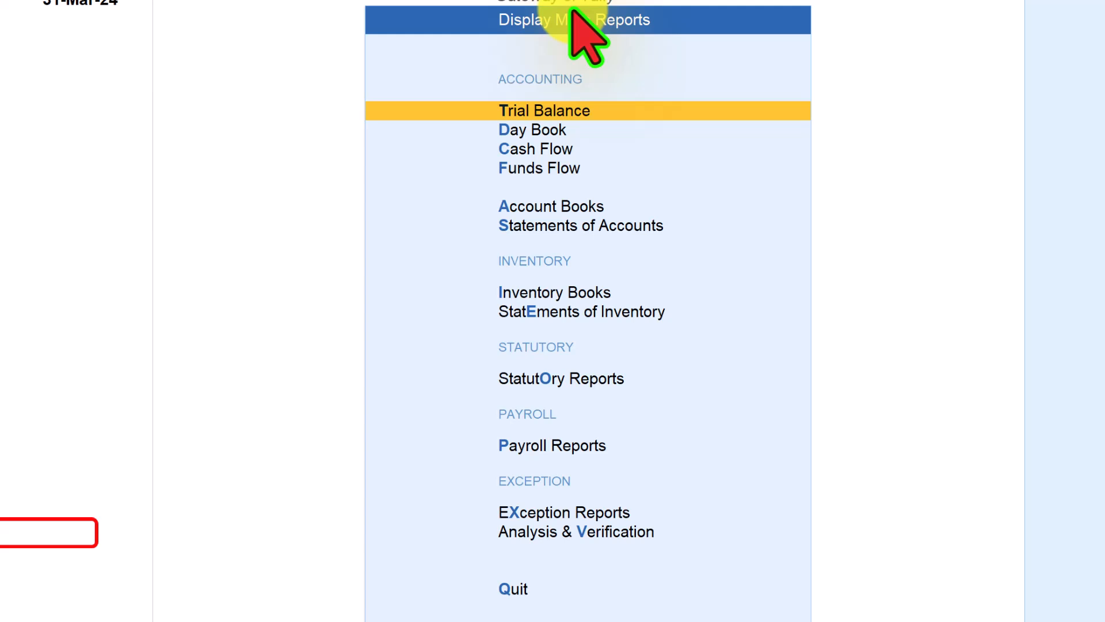
mouse_move(527, 531)
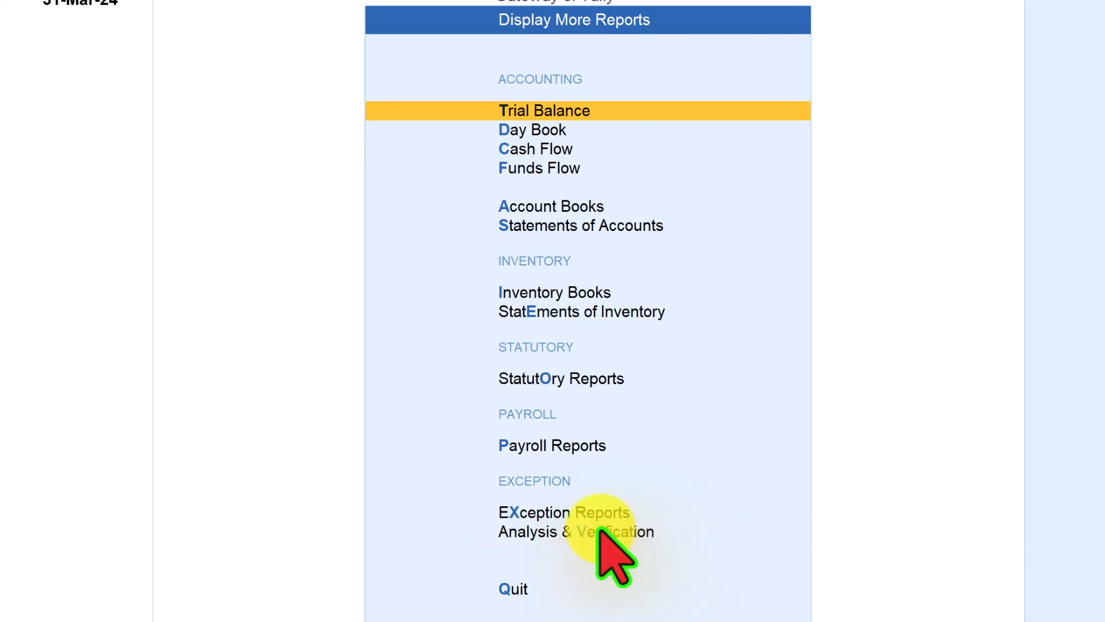
- Open Analysis & Verification and highlight the Voucher Verification option after Data Analysis
left_click(575, 522)
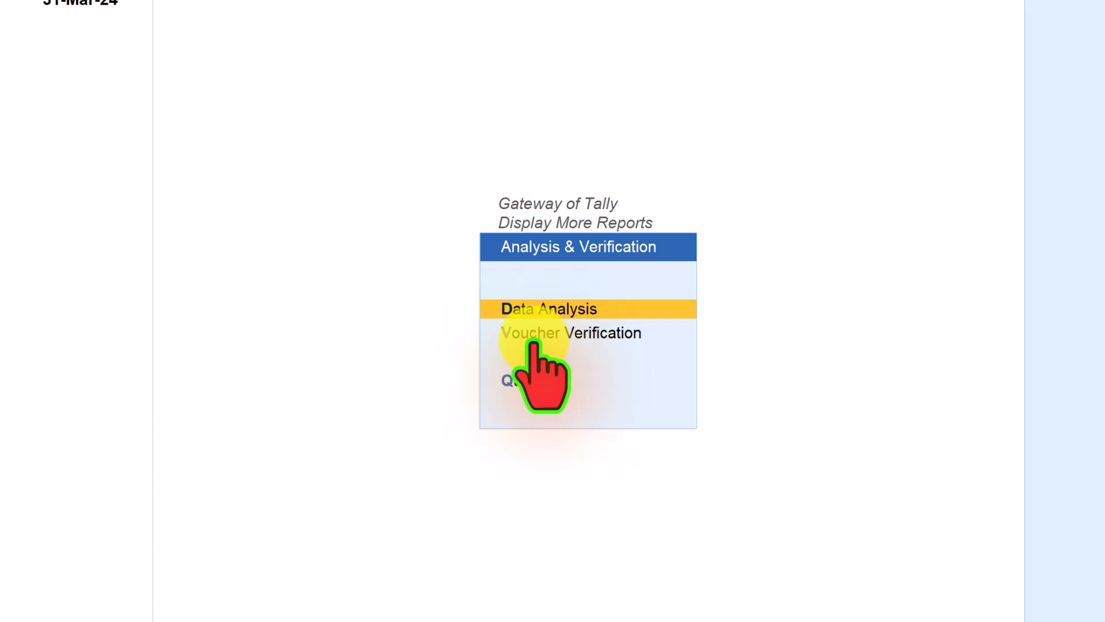
mouse_move(543, 366)
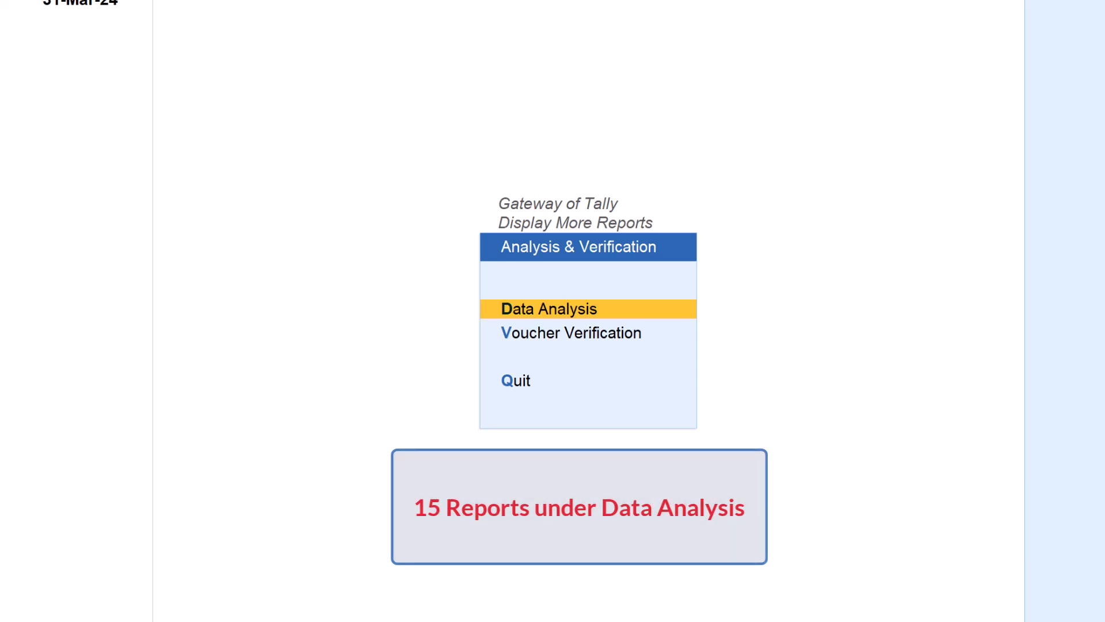
left_click(571, 332)
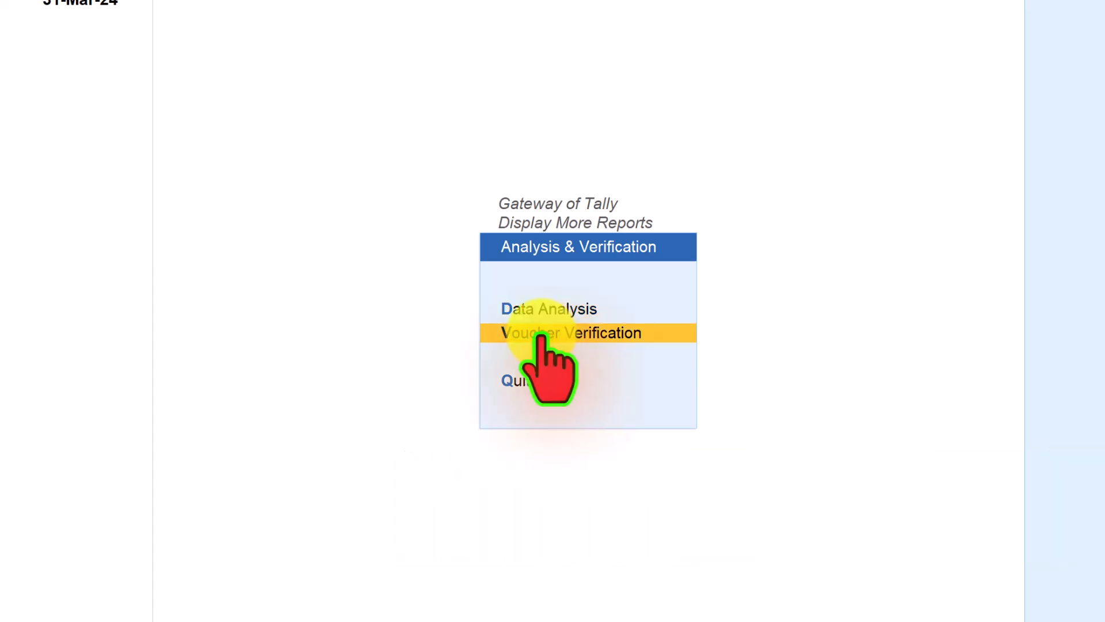
mouse_move(571, 333)
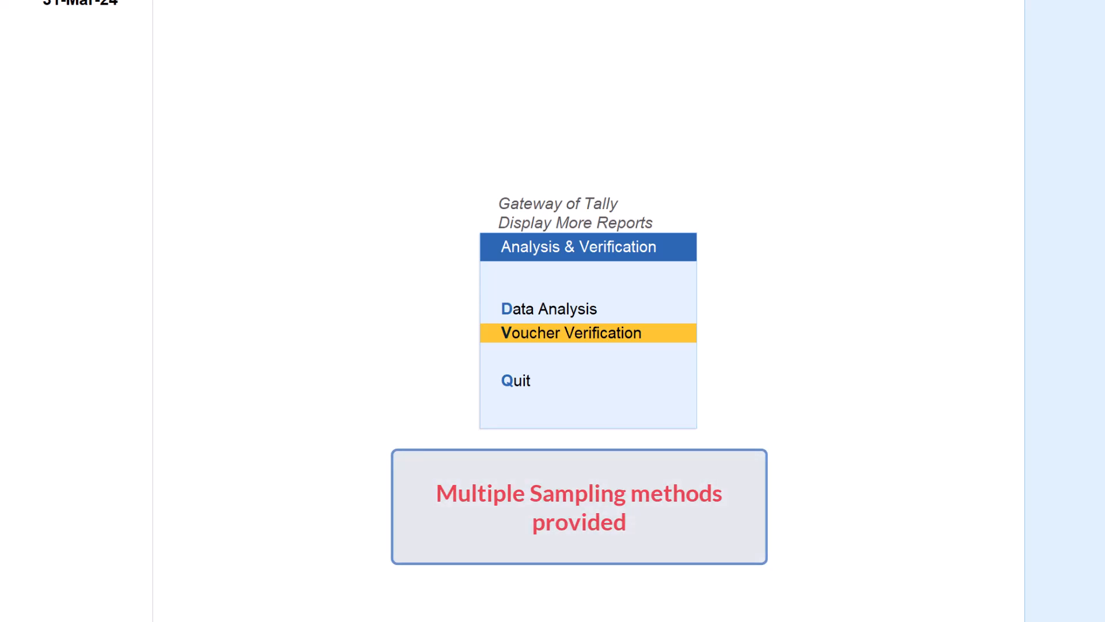
left_click(557, 308)
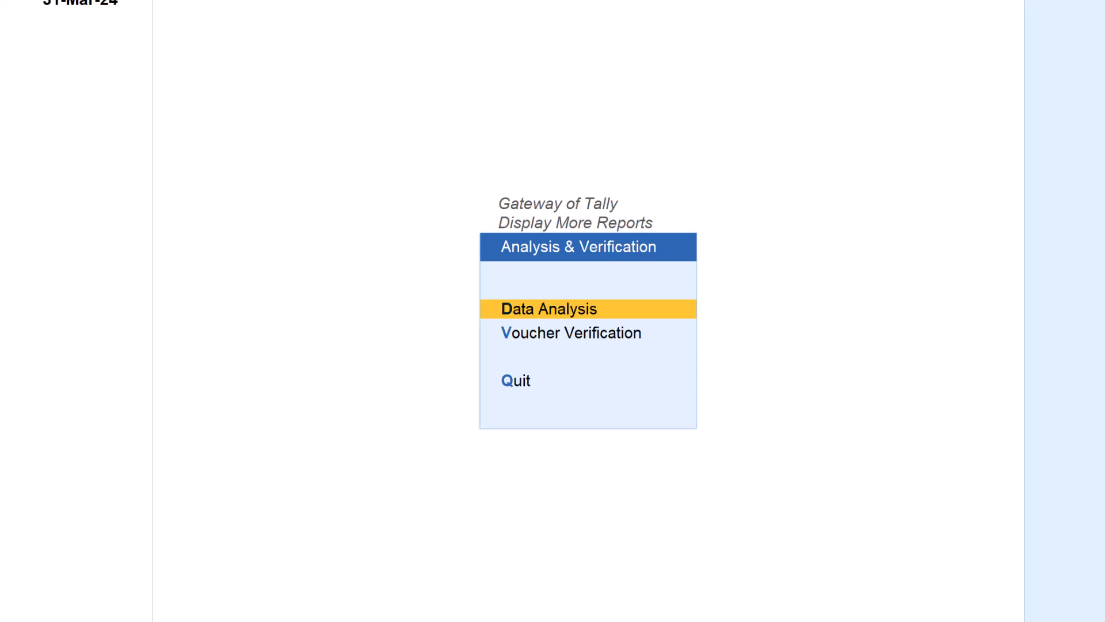
mouse_move(554, 307)
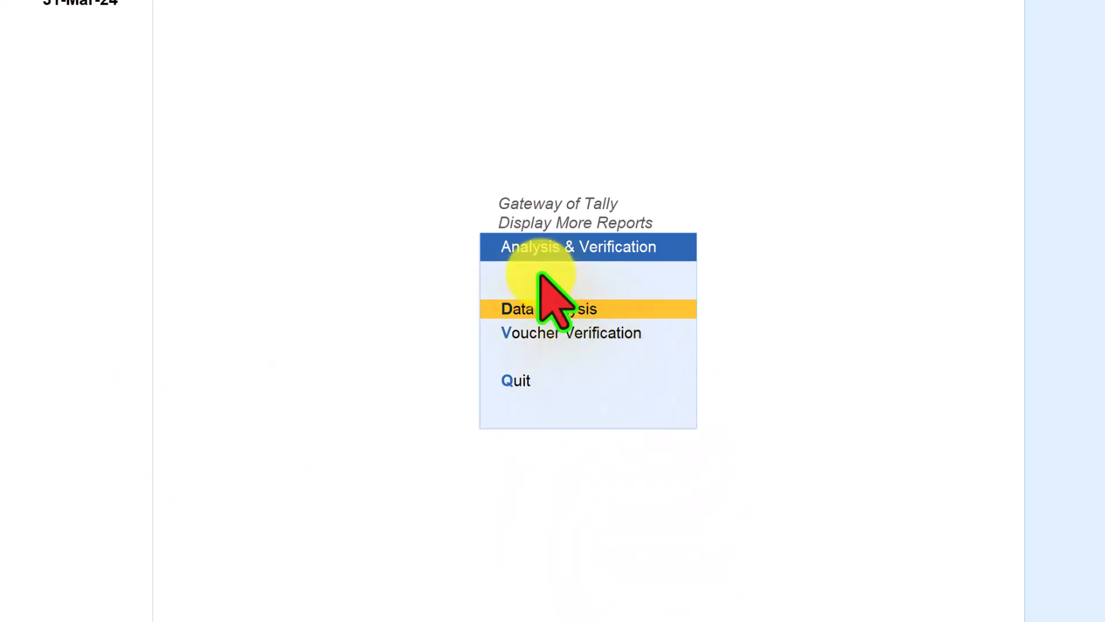
left_click(549, 308)
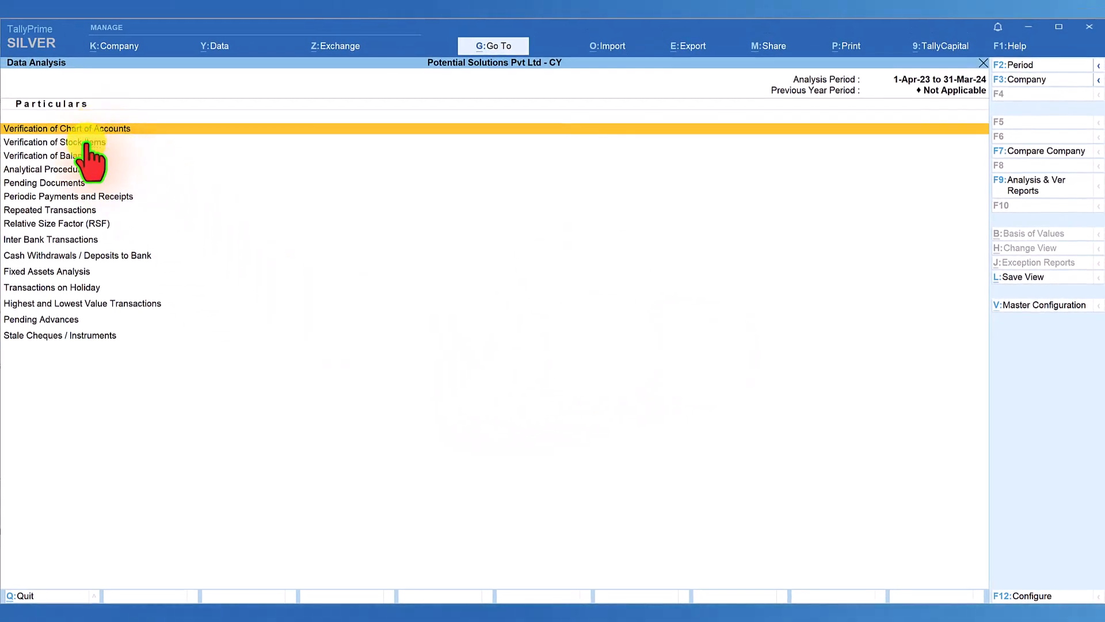
mouse_move(92, 251)
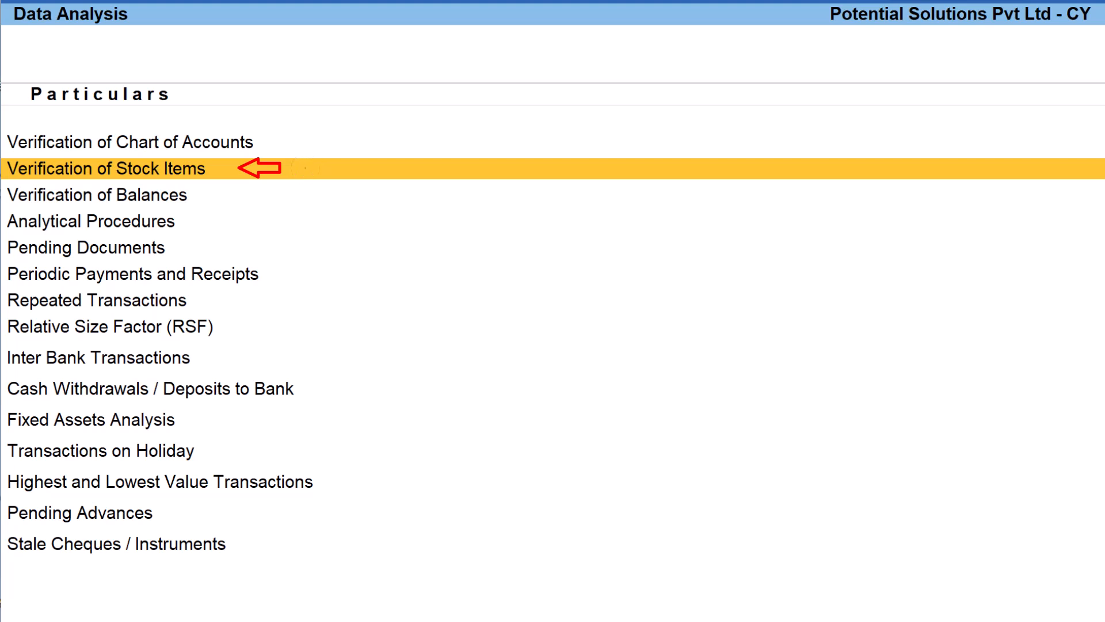
mouse_move(304, 169)
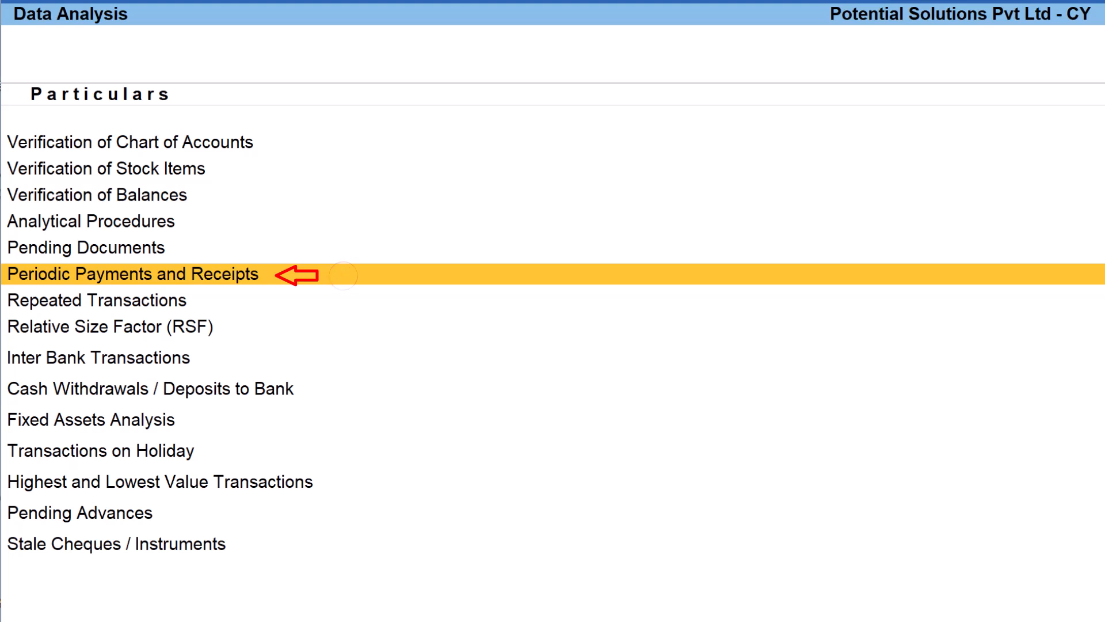
left_click(96, 299)
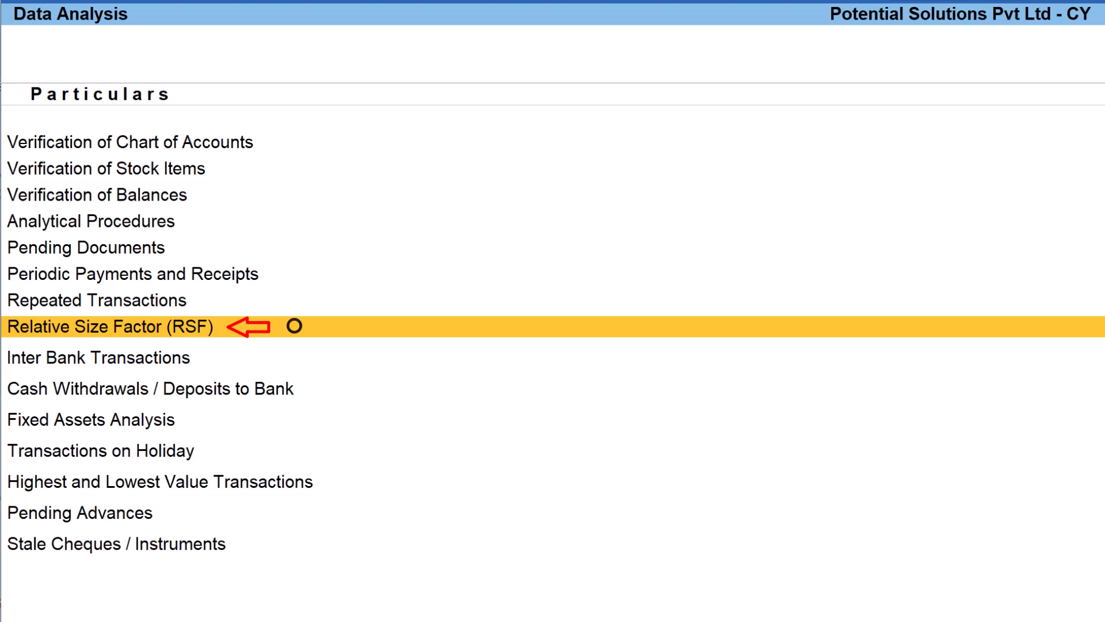
left_click(294, 326)
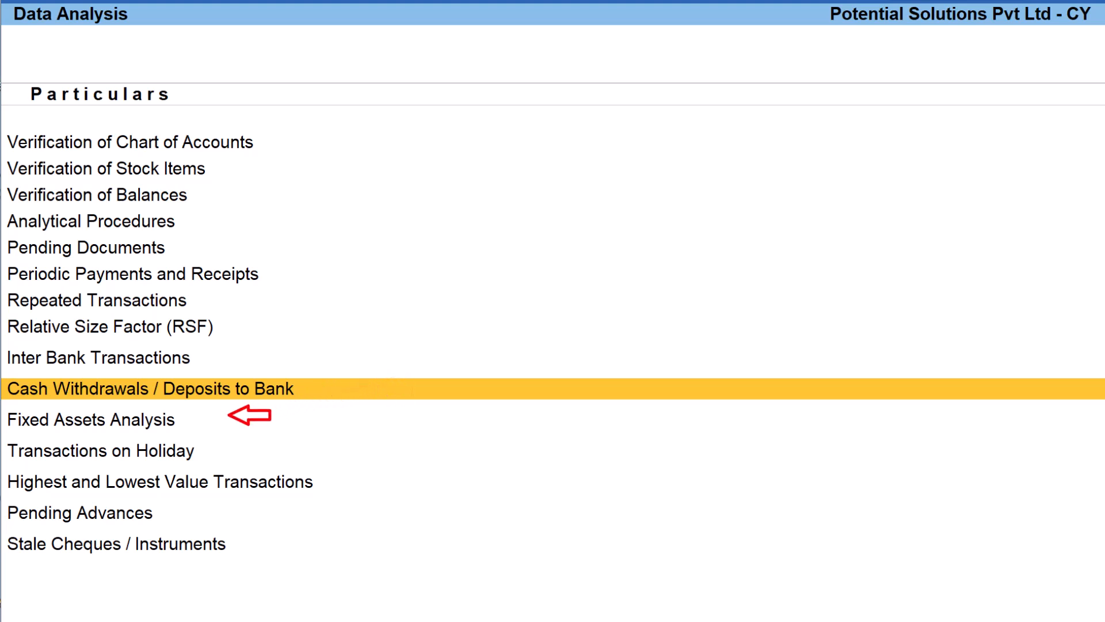
left_click(91, 419)
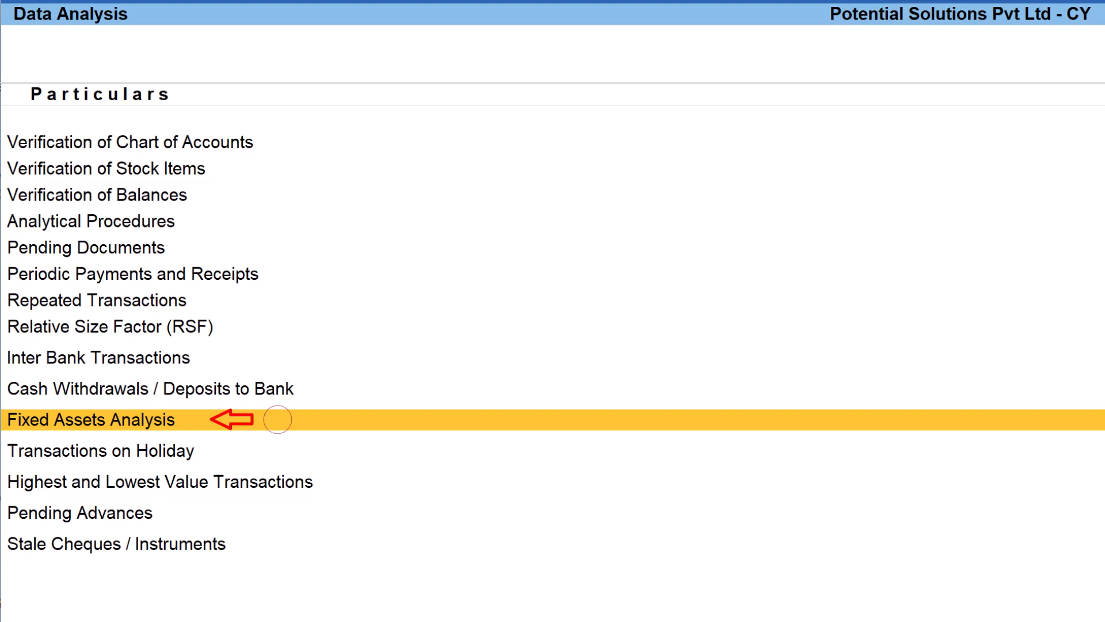
mouse_move(277, 418)
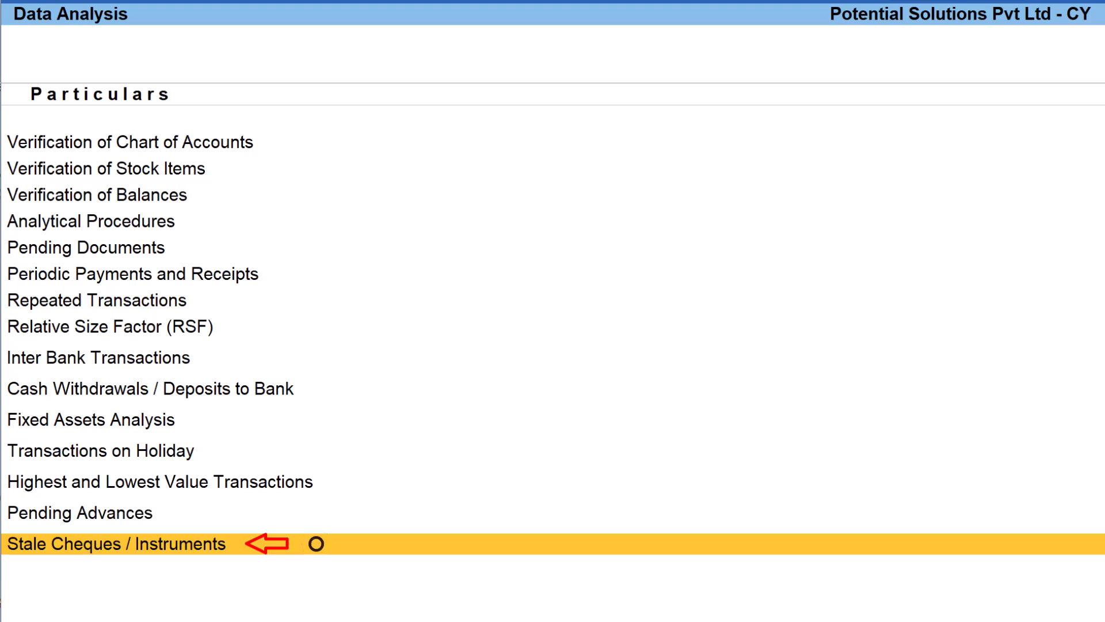
left_click(316, 543)
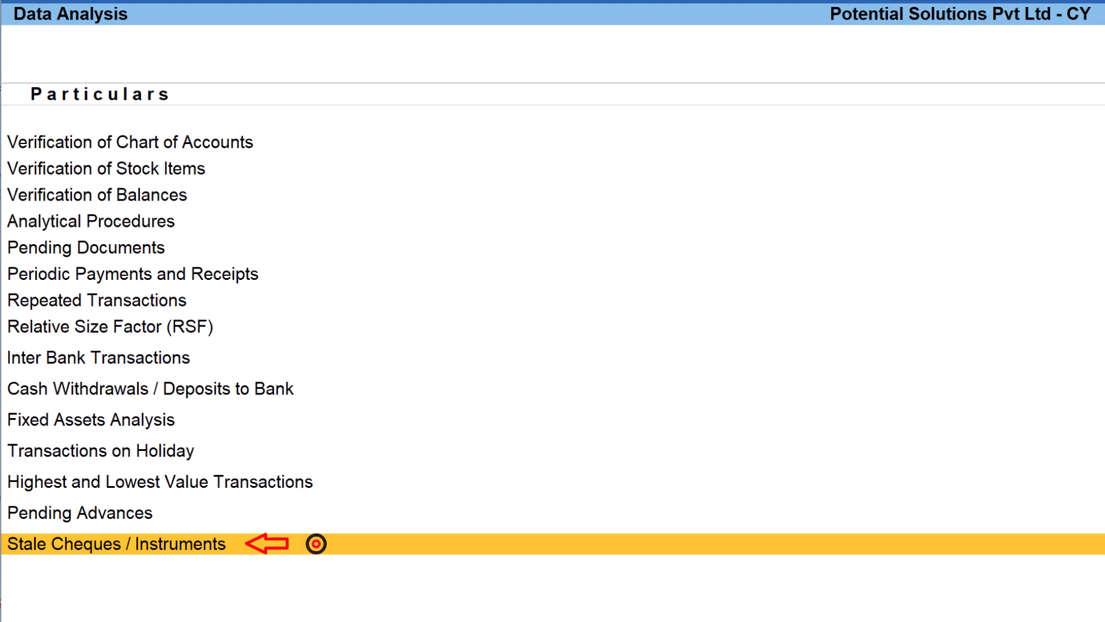